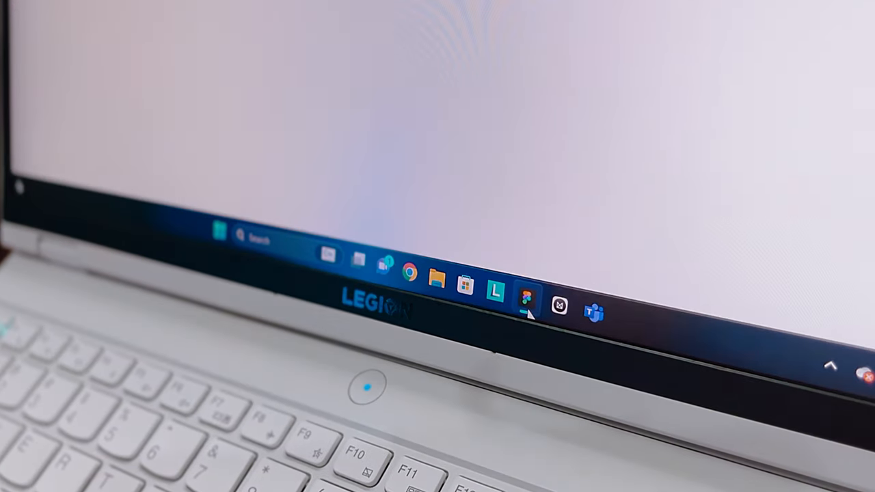
# - Round the square's corners to 40 and fill it with dark grey 5E5E5E
pyautogui.click(527, 301)
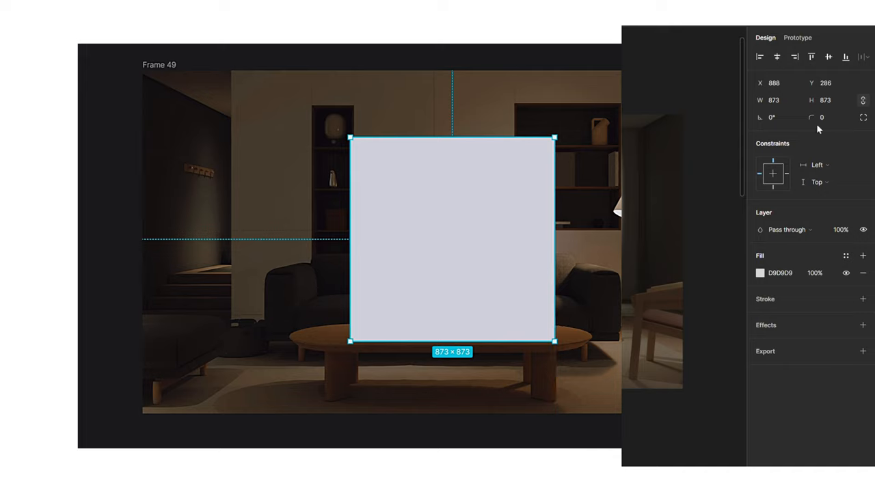
pyautogui.write('40')
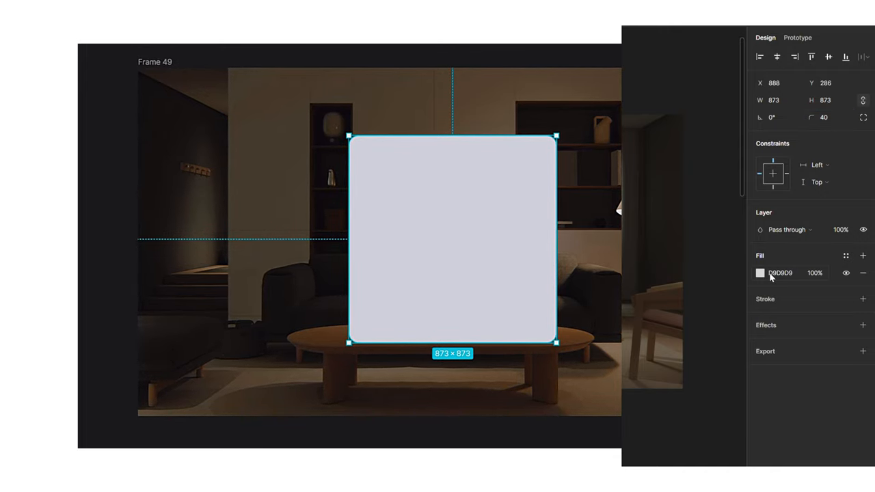
pyautogui.click(780, 273)
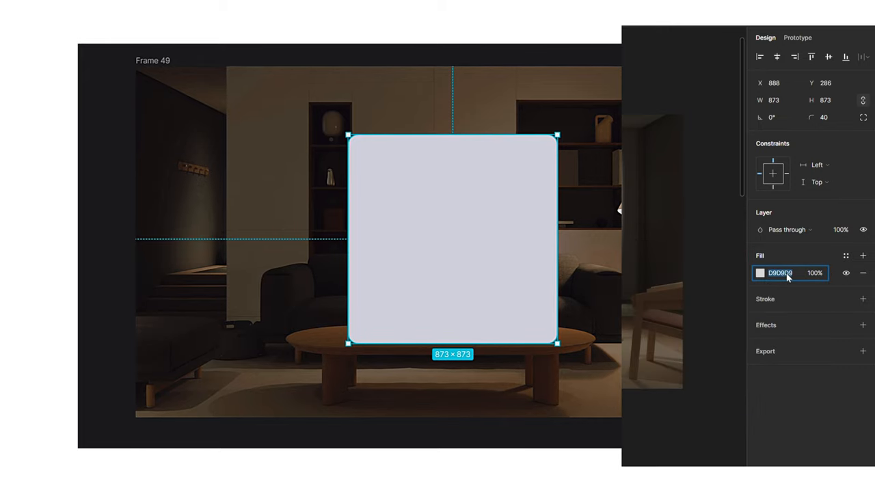
pyautogui.write('5e5e5e')
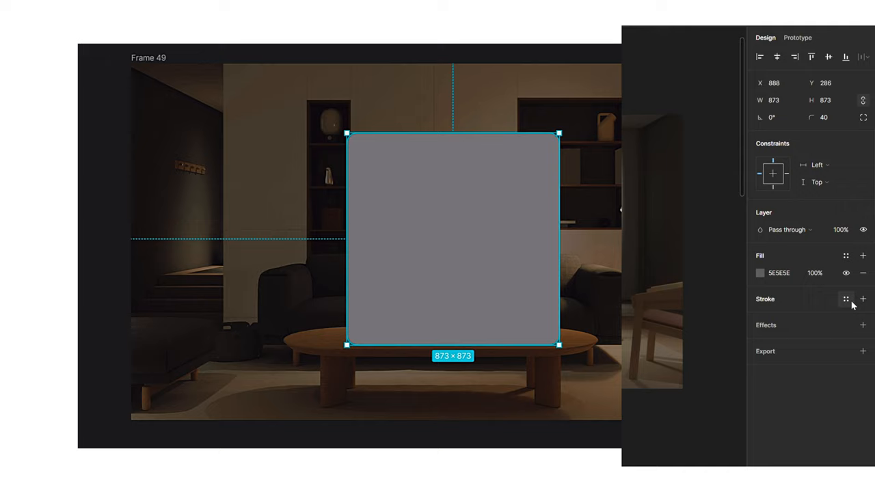
# - Add a stroke to the rounded panel
pyautogui.click(863, 299)
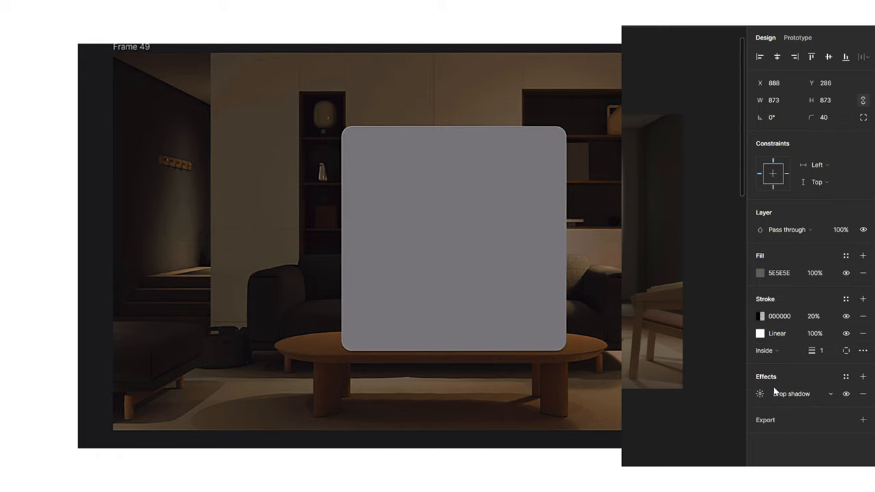
# - Turn the effect into a 100 background blur and move the frosted panel right over the sofa
pyautogui.click(791, 393)
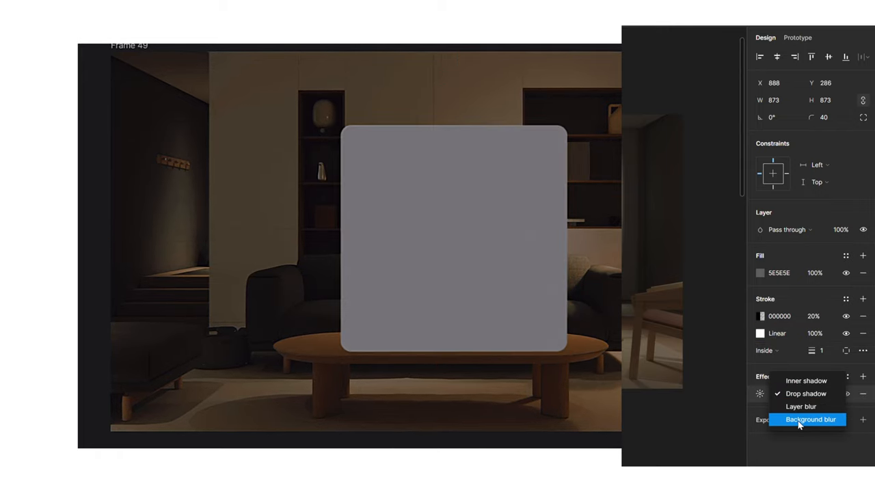
pyautogui.click(811, 419)
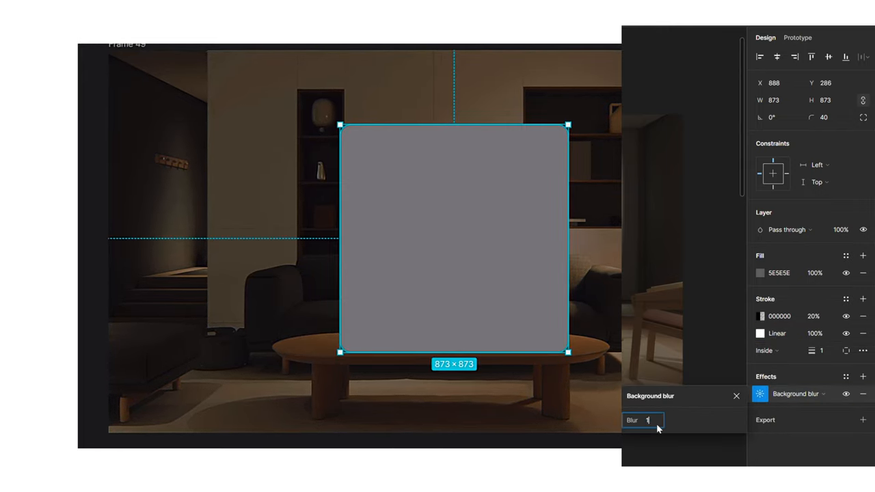
pyautogui.write('100')
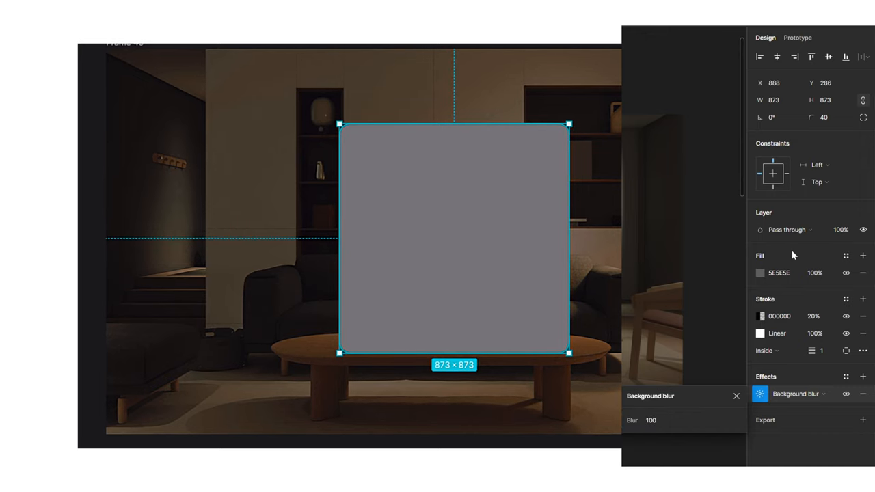
pyautogui.click(816, 273)
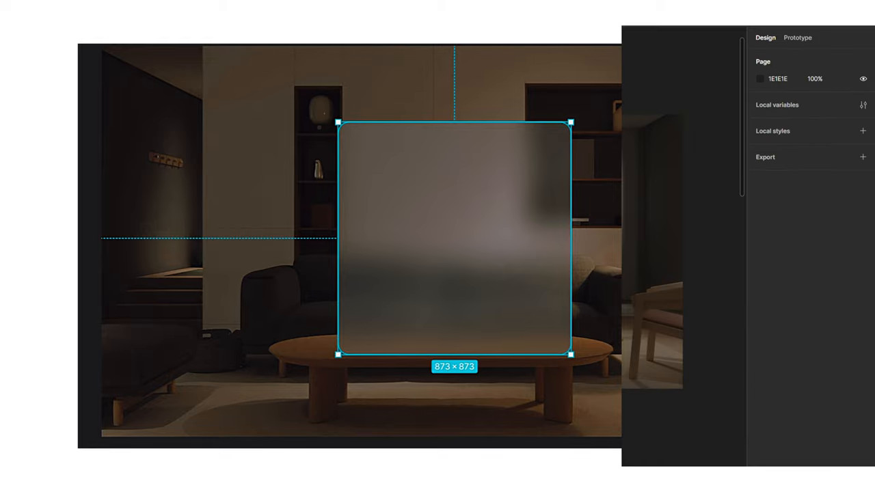
pyautogui.moveTo(454, 239); pyautogui.dragTo(385, 277)
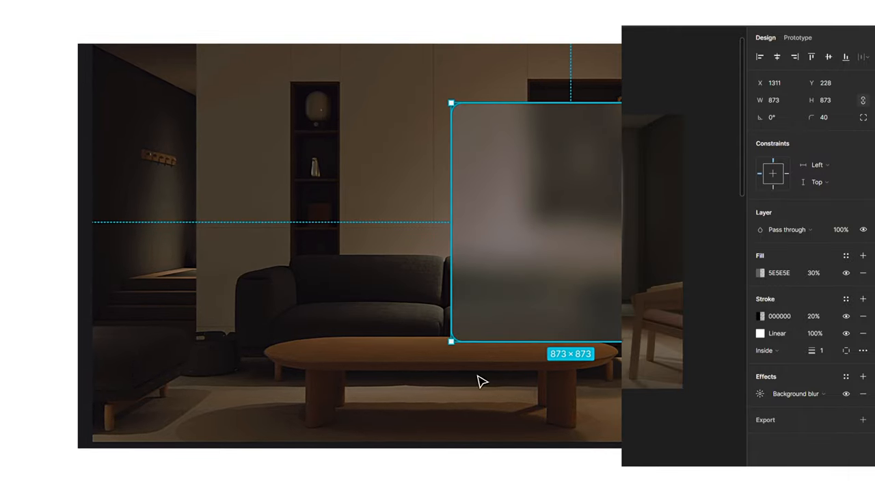
# - Slide the panel across the photo, then select the Notifications pill in Frame 54
pyautogui.moveTo(452, 342); pyautogui.dragTo(436, 311)
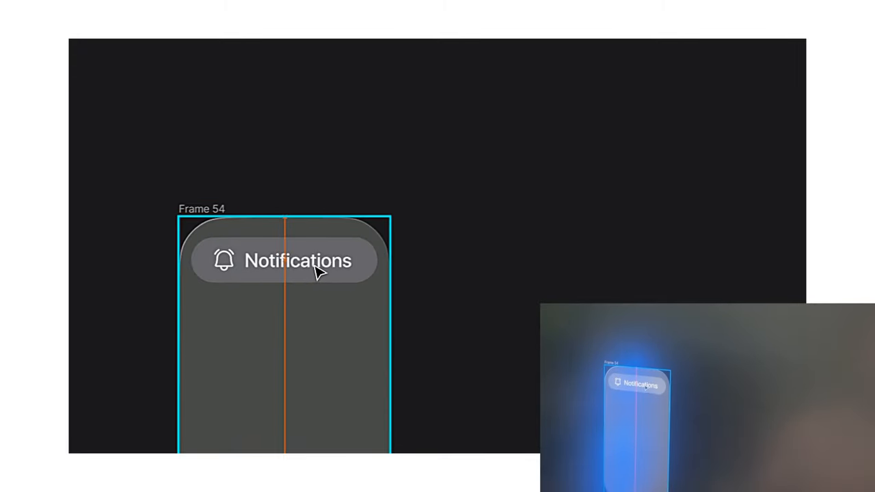
pyautogui.click(297, 261)
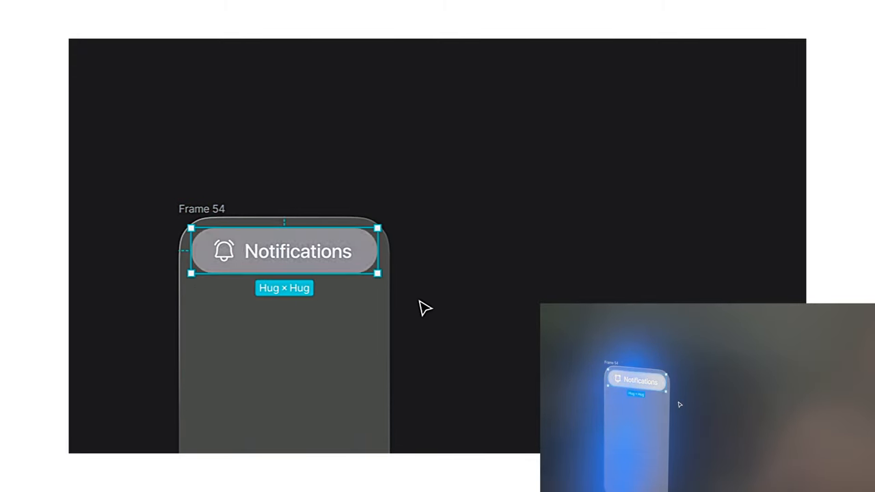